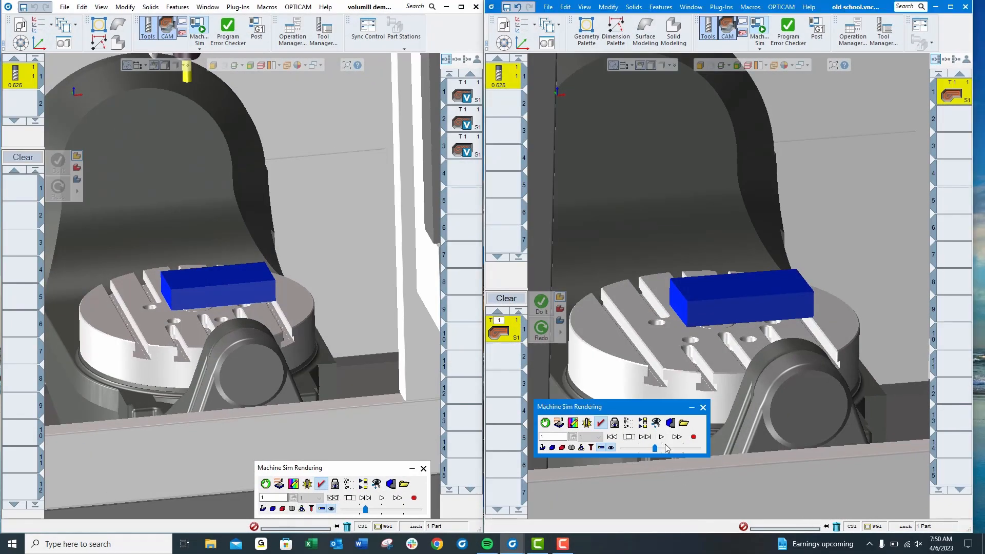
- Start the old-school toolpath machine simulation in the right window
left_click(661, 437)
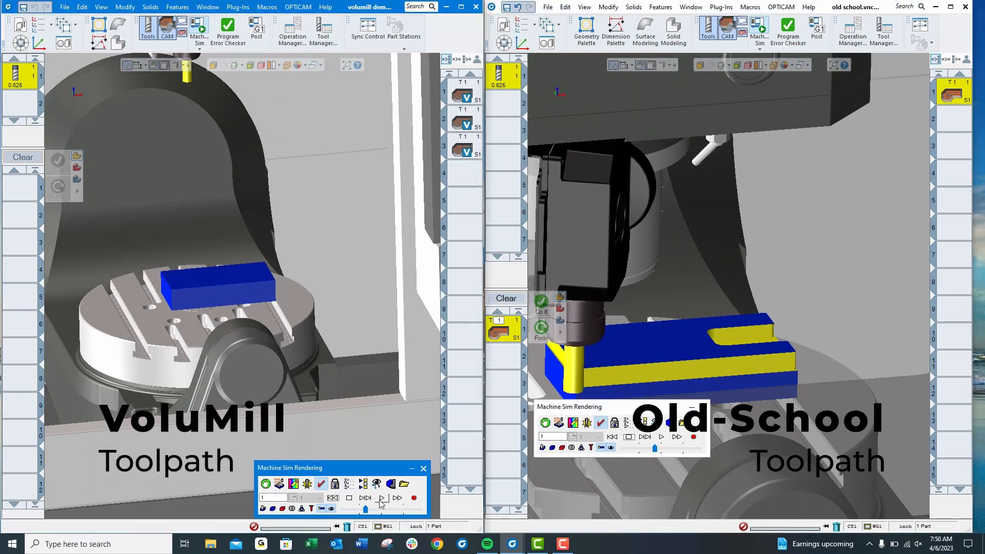
- Start the VoluMill toolpath machine simulation in the left window
left_click(381, 497)
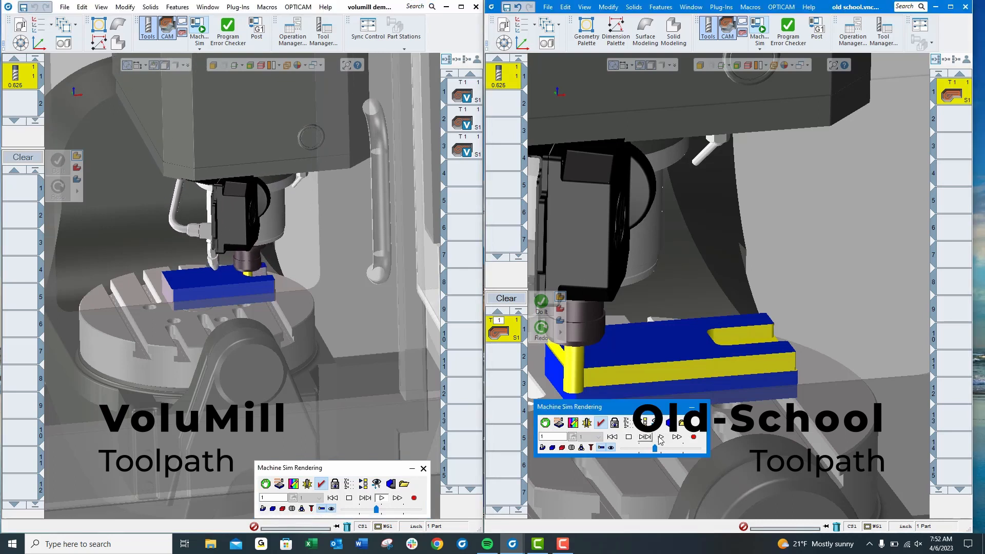
- Resume the old-school simulation briefly, then halt it partway through the cut
left_click(661, 437)
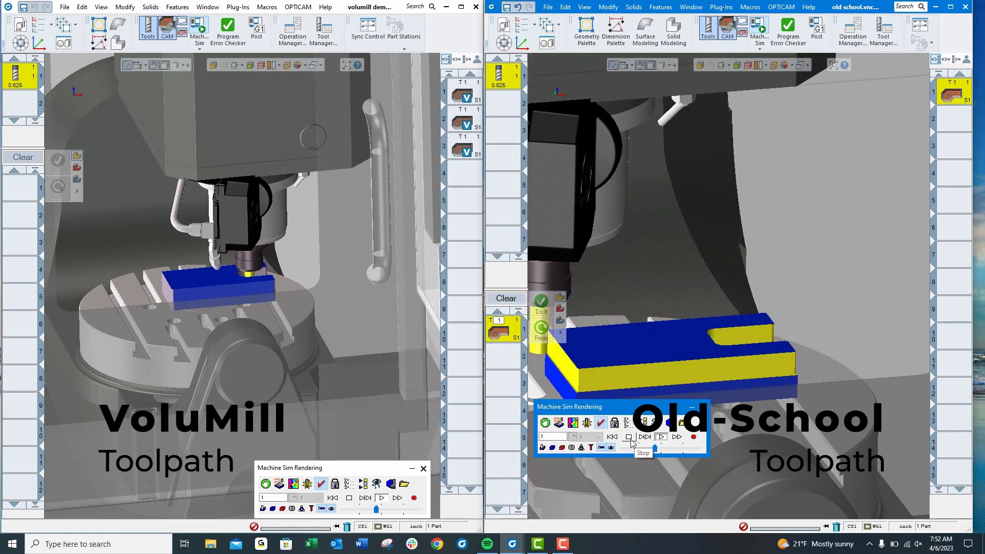
left_click(661, 437)
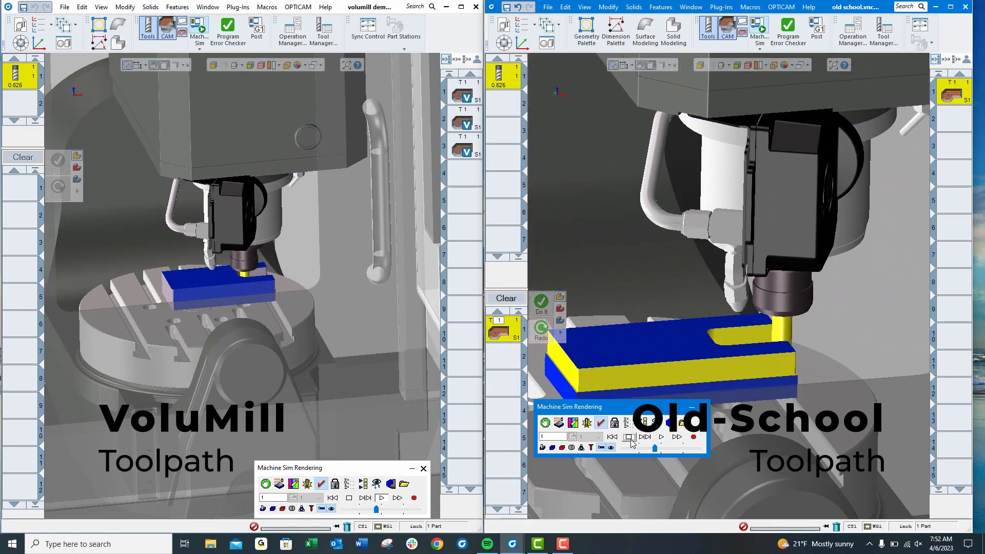